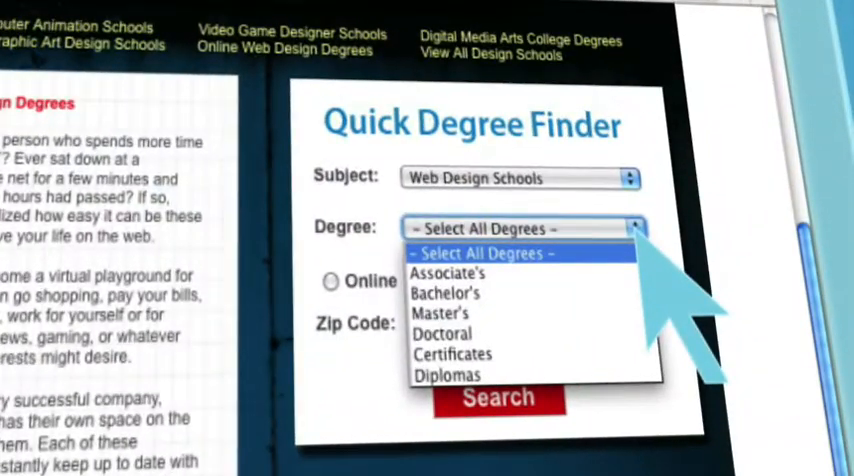
Search the Quick Degree Finder for Associate's web design programs to list matching schools.
click(448, 273)
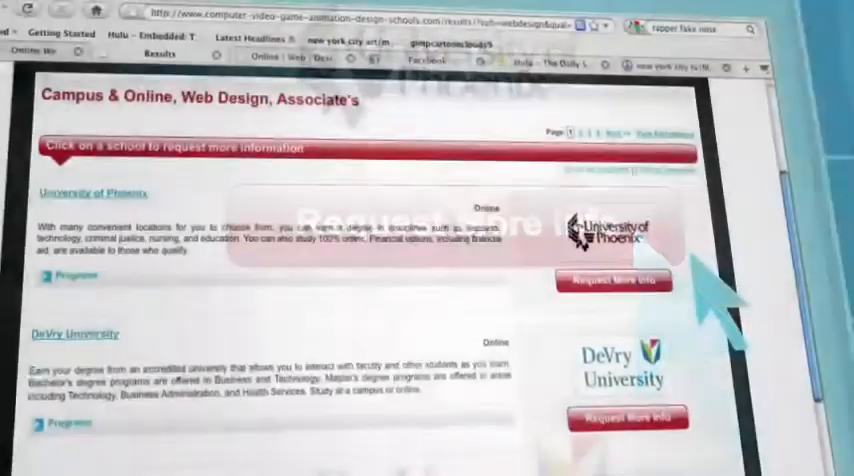